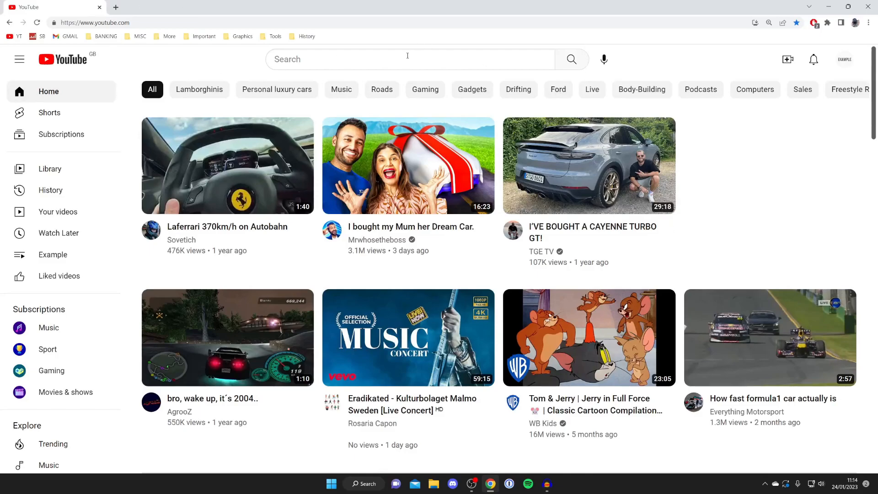
- Search YouTube for 'guiderealm' and open the How To Watch Netflix With Friends video
type("guiderealm")
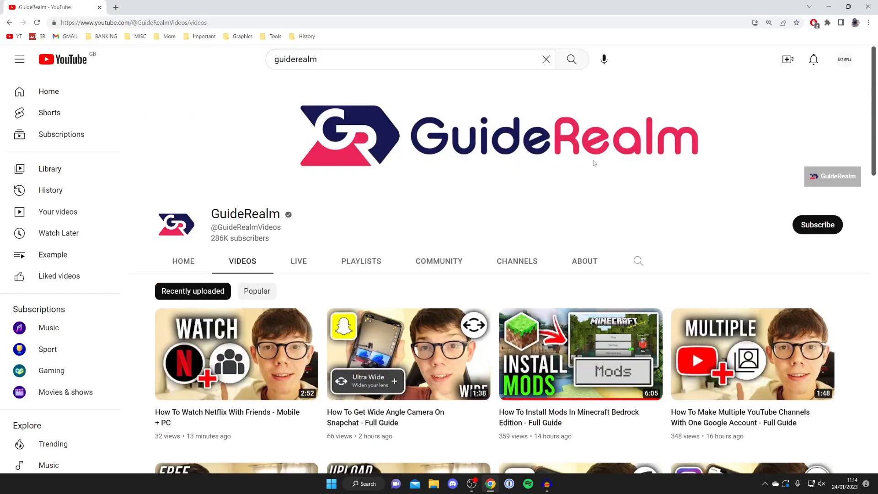
mouse_move(572, 154)
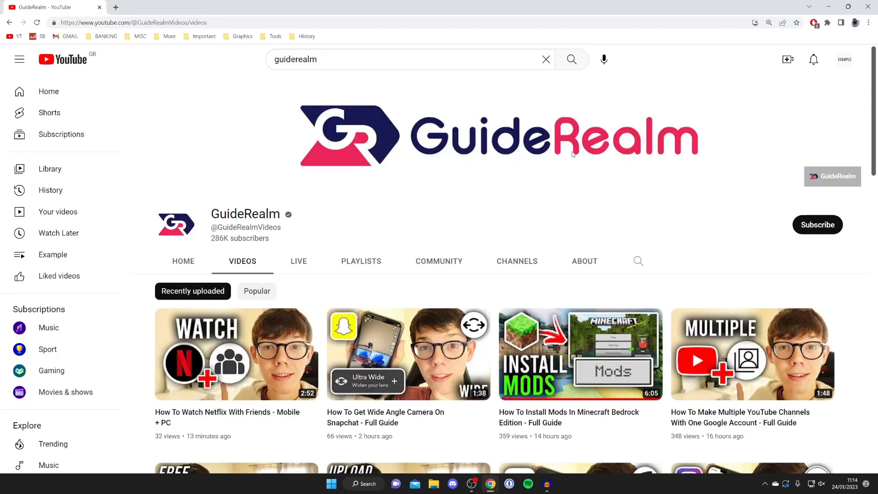
left_click(236, 354)
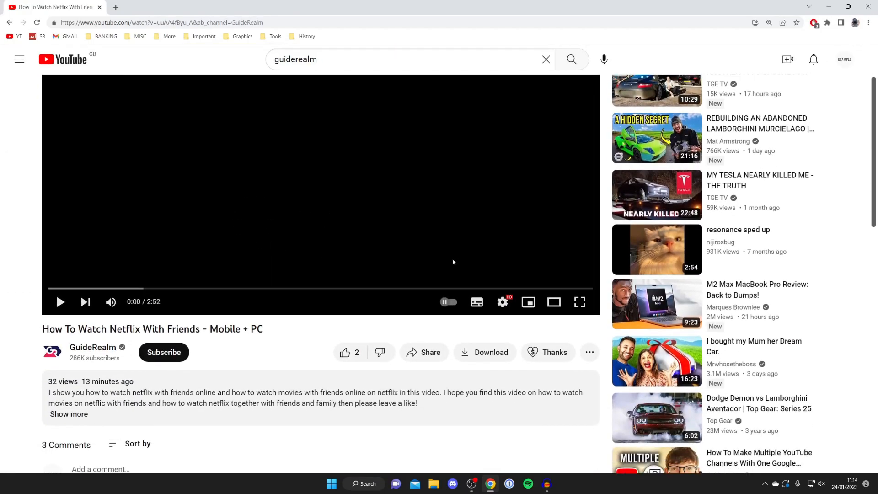
mouse_move(480, 333)
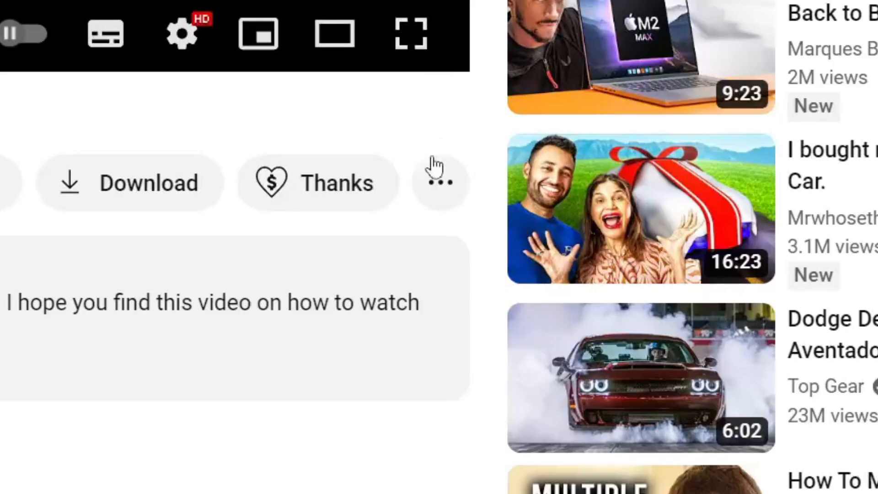
- Reveal the video's More menu listing Clip, Save, Report and Show transcript
left_click(439, 182)
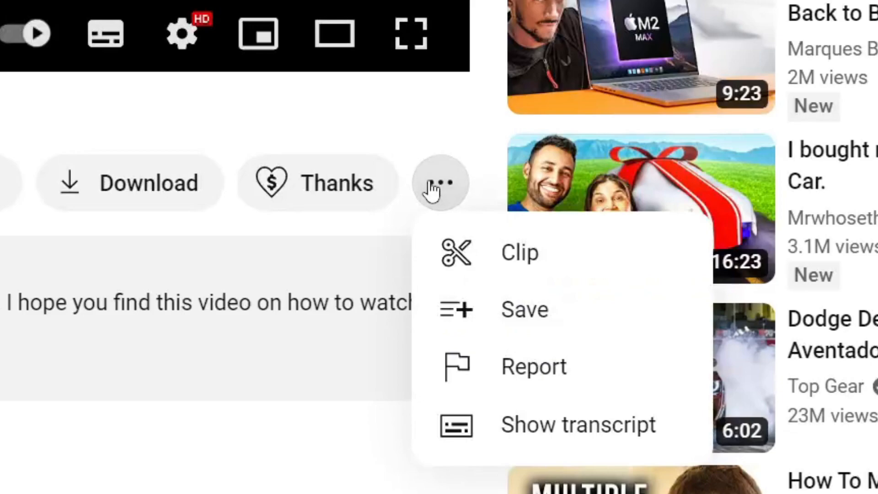
mouse_move(518, 309)
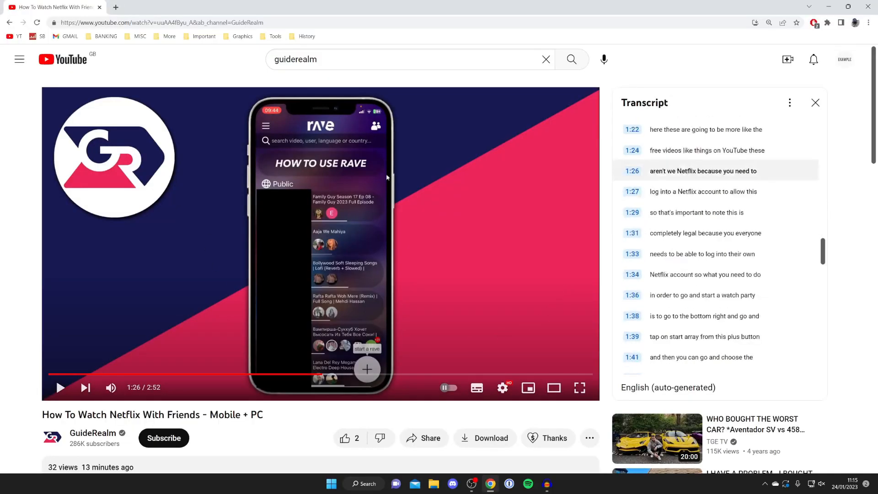
mouse_move(86, 388)
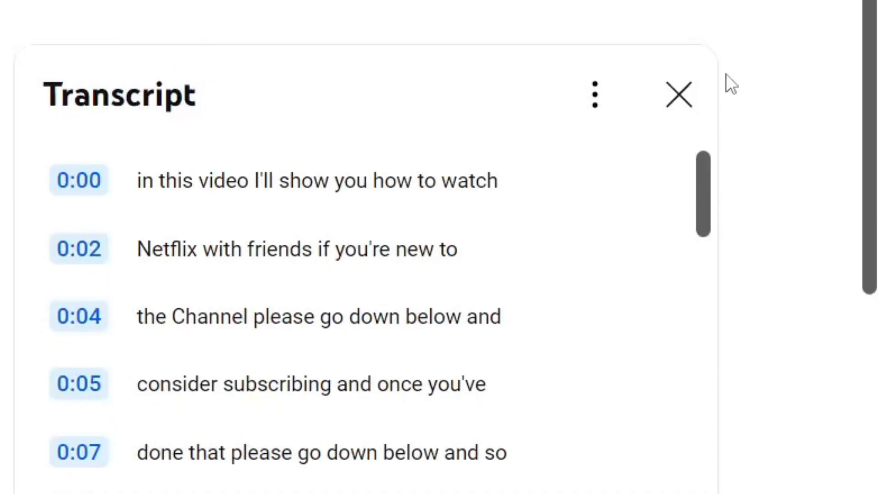
- Hide the timestamps so the transcript shows only the spoken lines
left_click(594, 94)
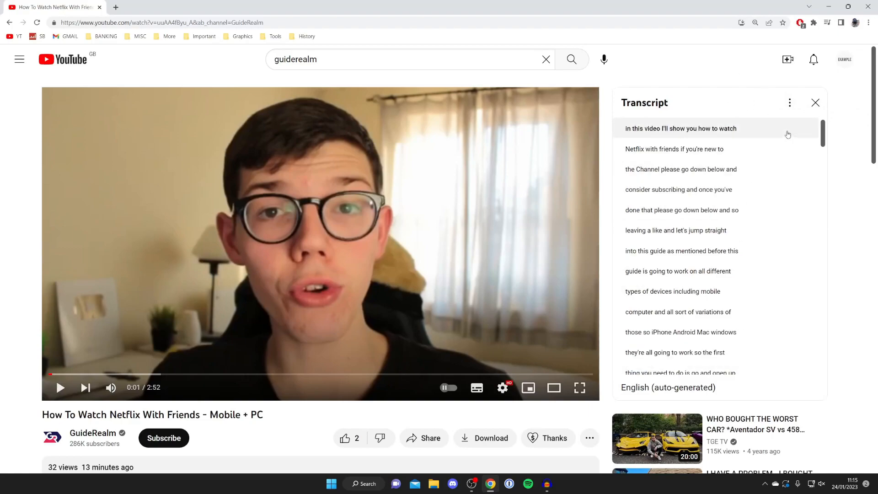
mouse_move(740, 130)
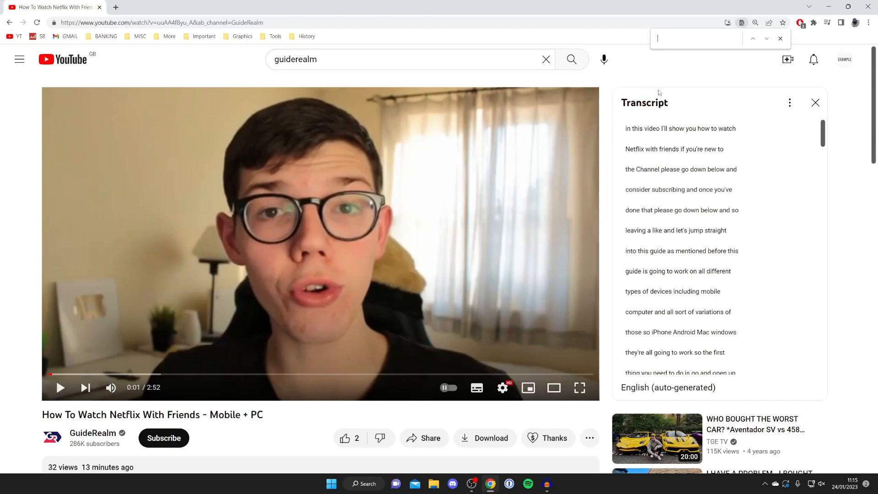
- Find 'iphone' on the page, jumping the video to its transcript match at 0:17
type("iphone")
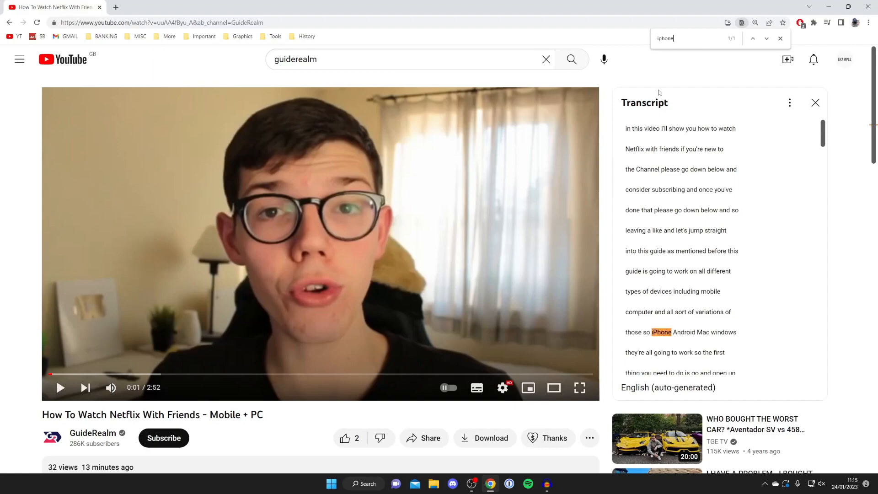
scroll("down", 3)
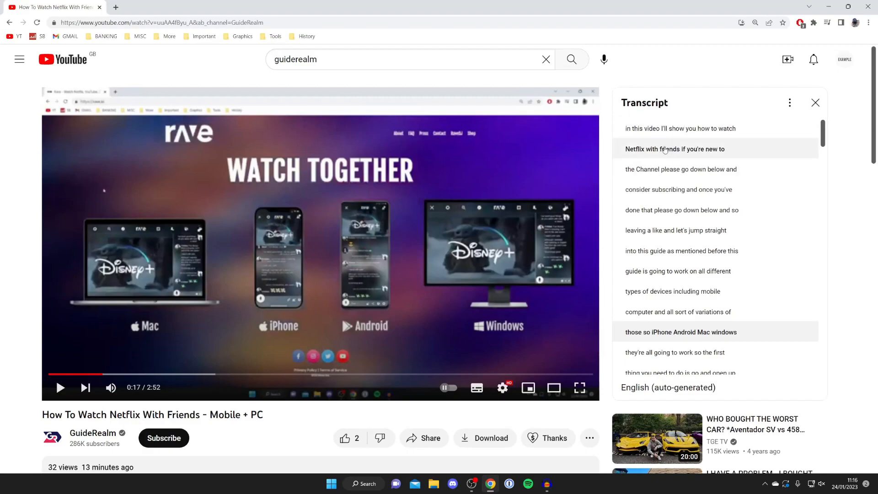
- Select the whole transcript text and copy it for pasting into Notepad
left_click_drag(626, 128, 694, 189)
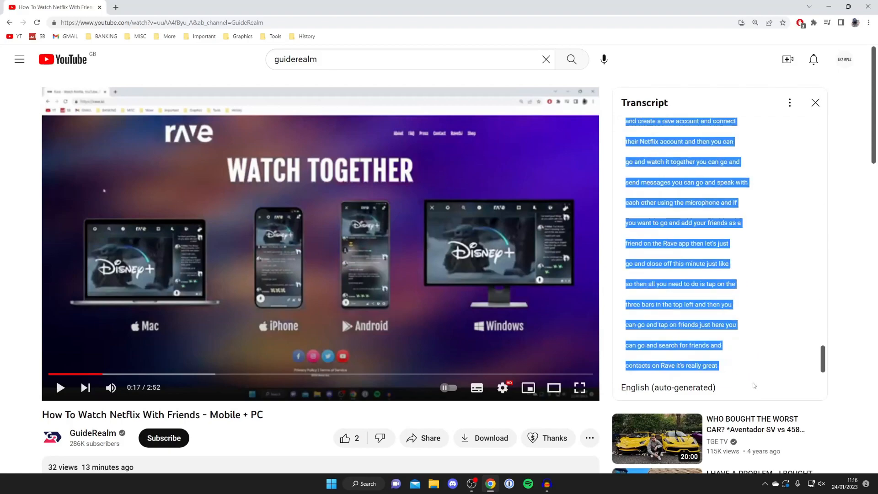
right_click(671, 223)
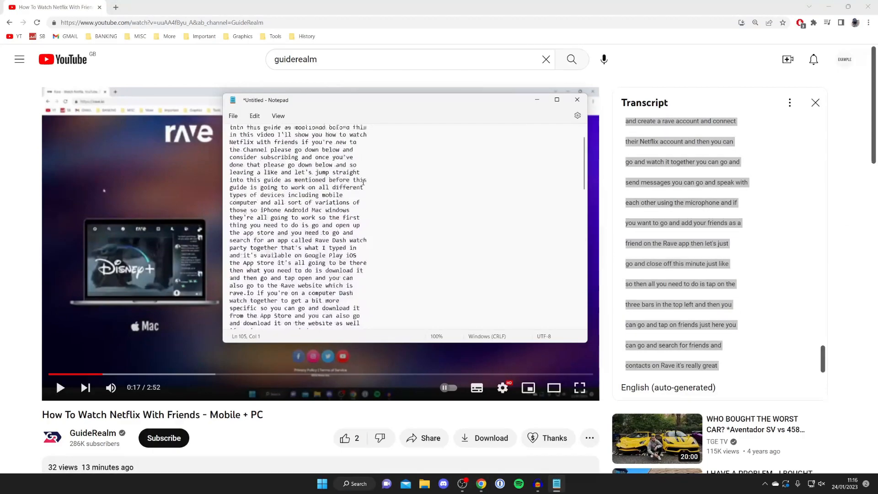
- Close the untitled Notepad note with the transcript, choosing Don't save
left_click(579, 99)
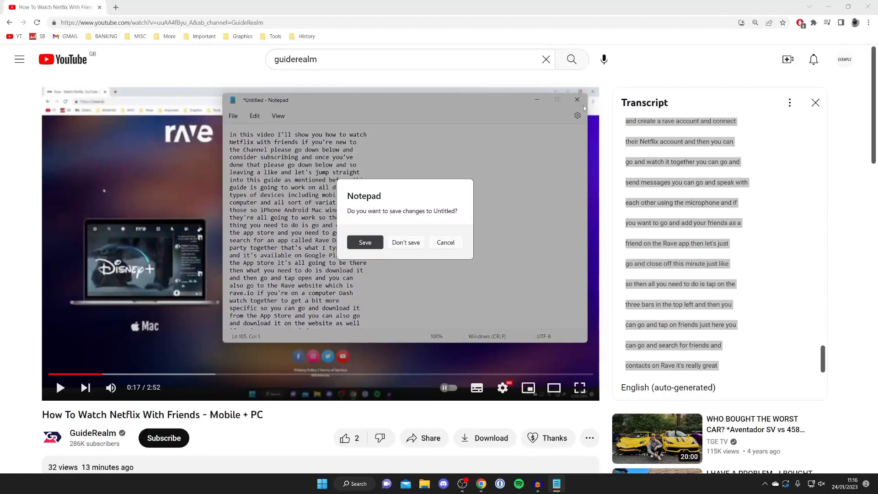
left_click(406, 242)
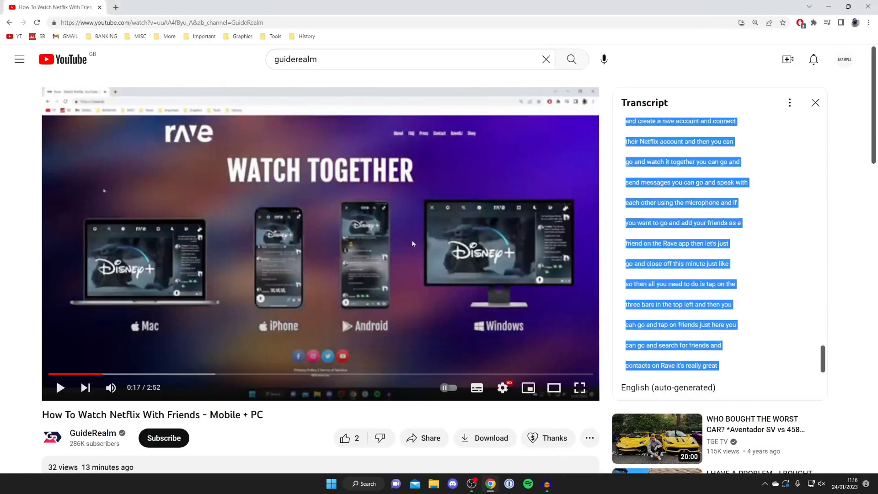